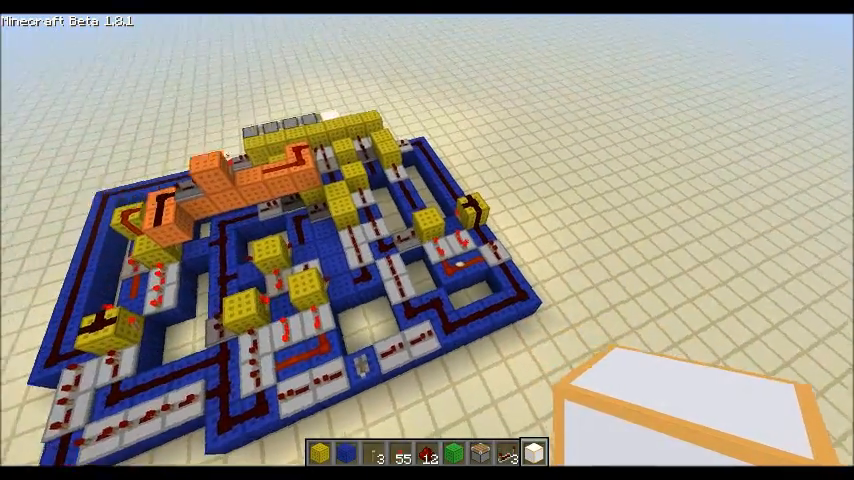
mouse_move(427, 240)
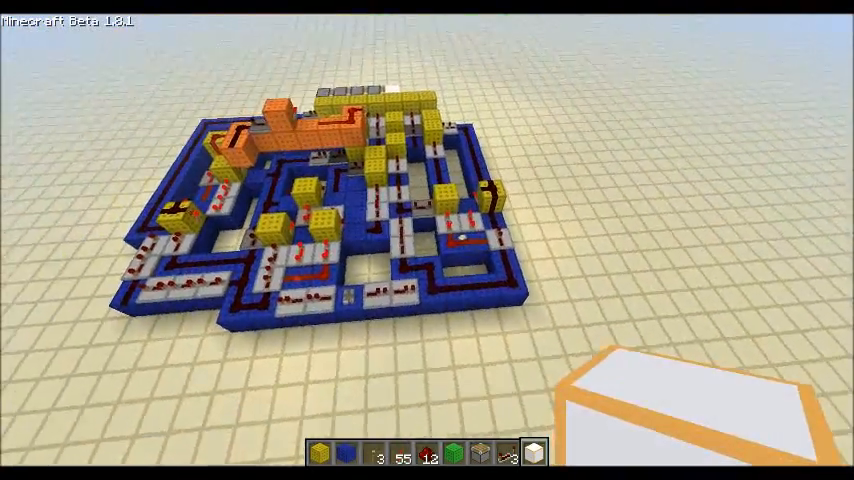
mouse_move(427, 240)
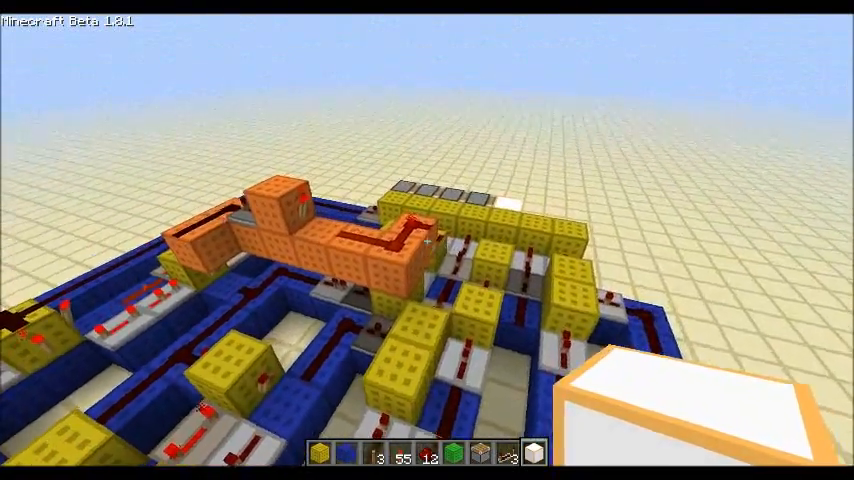
mouse_move(427, 240)
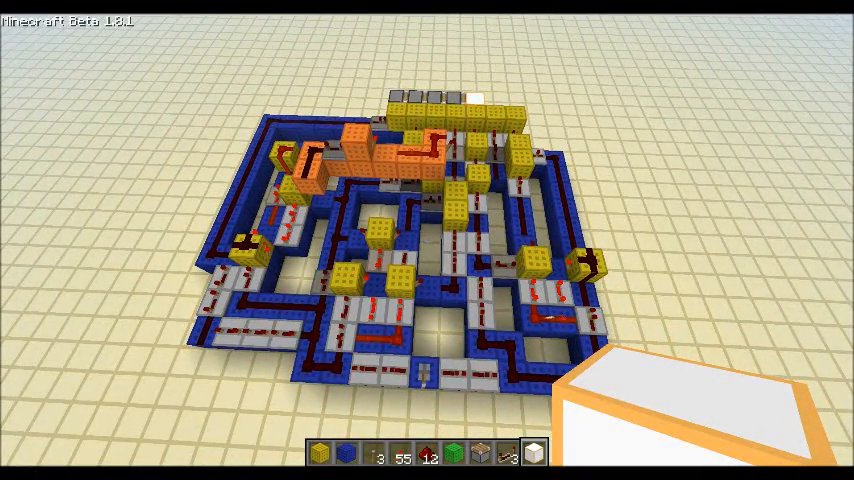
mouse_move(427, 240)
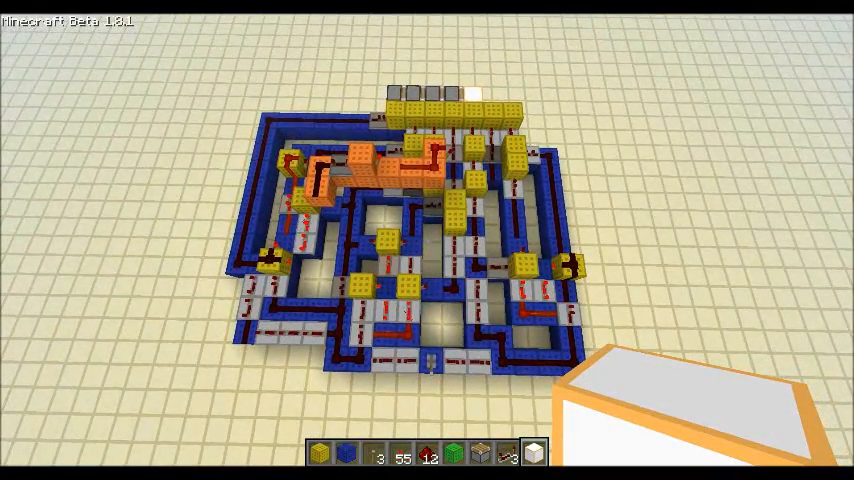
mouse_move(427, 240)
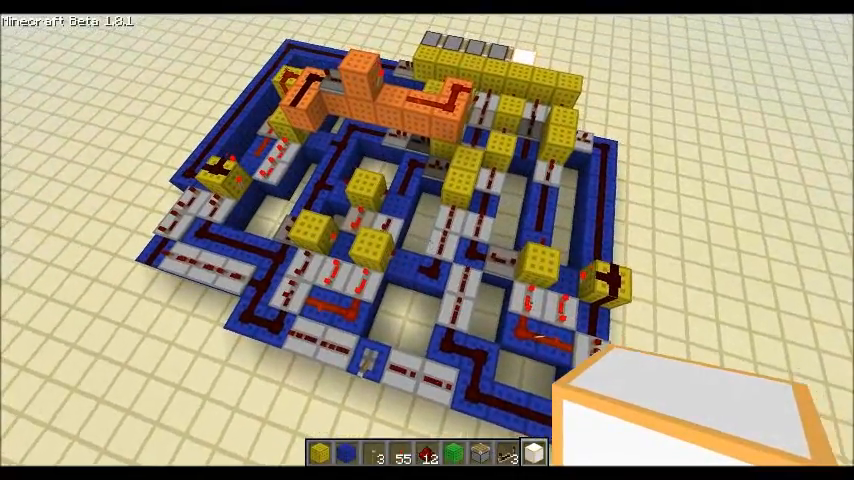
mouse_move(427, 240)
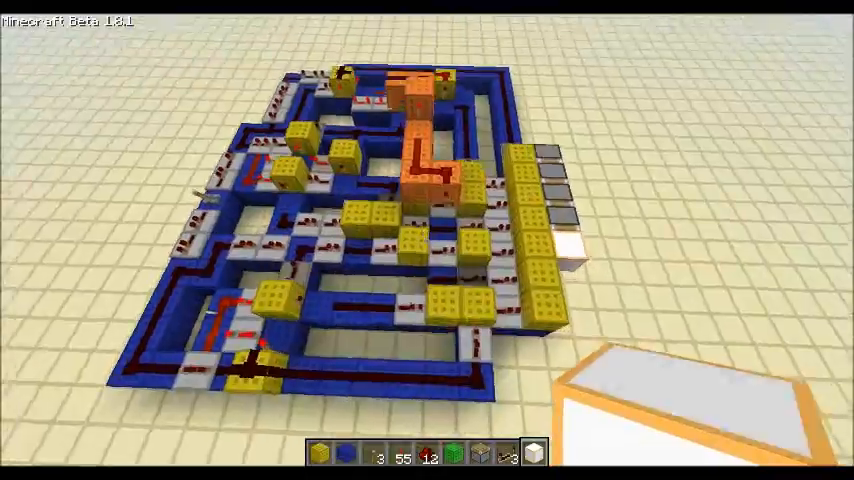
mouse_move(427, 240)
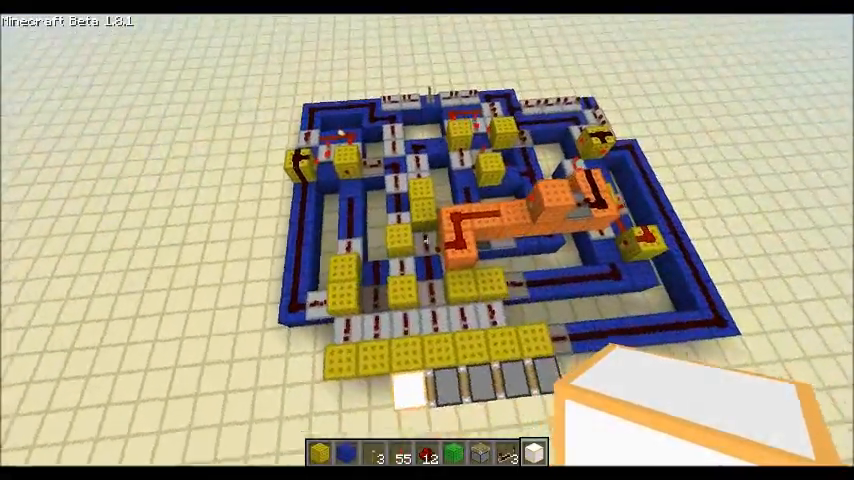